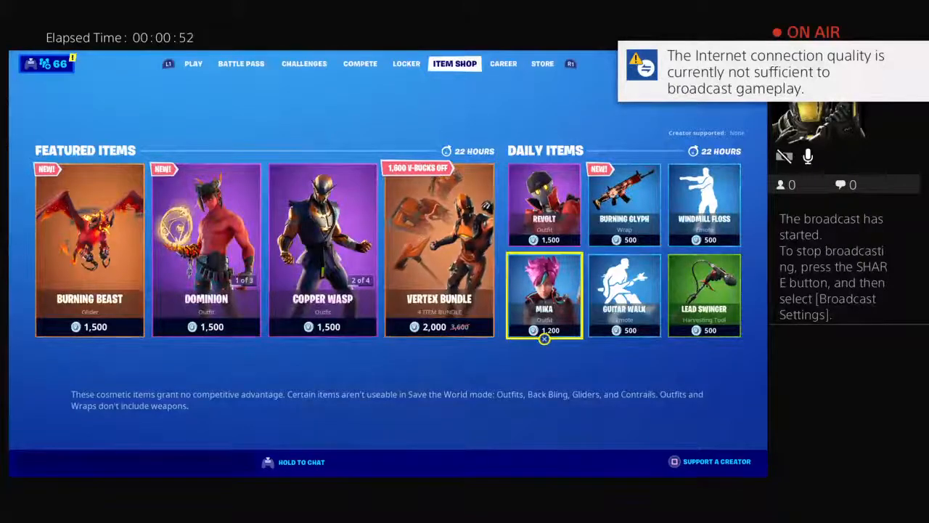
Preview the Windmill Floss emote in the shop, then equip and save the Verge outfit.
left_click(704, 204)
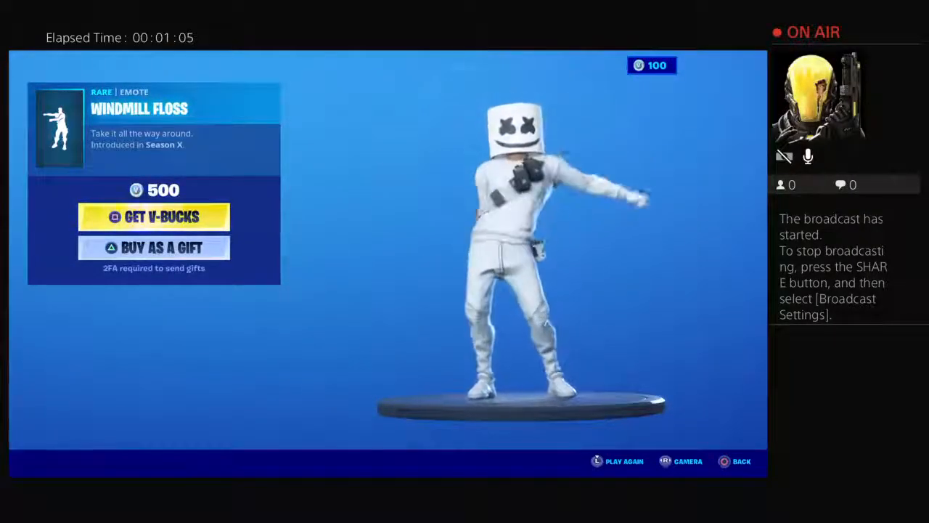
left_click(741, 461)
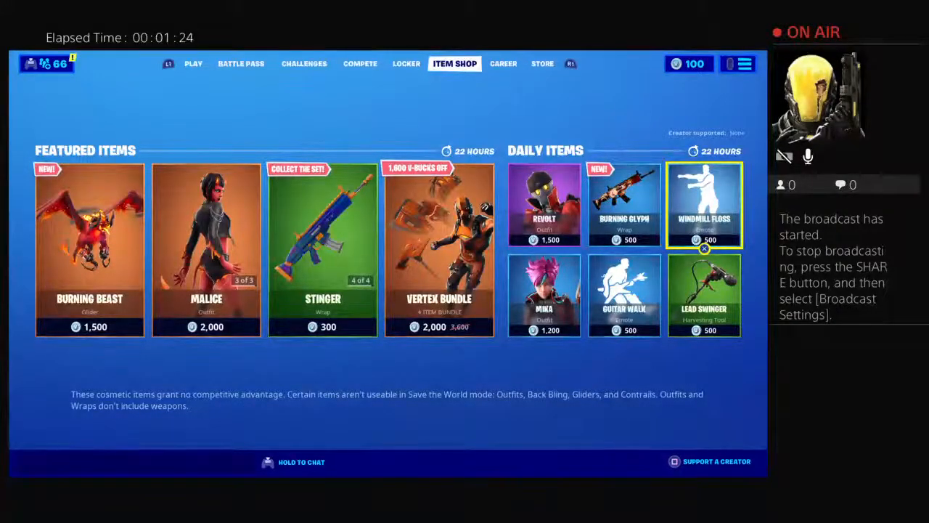
left_click(704, 203)
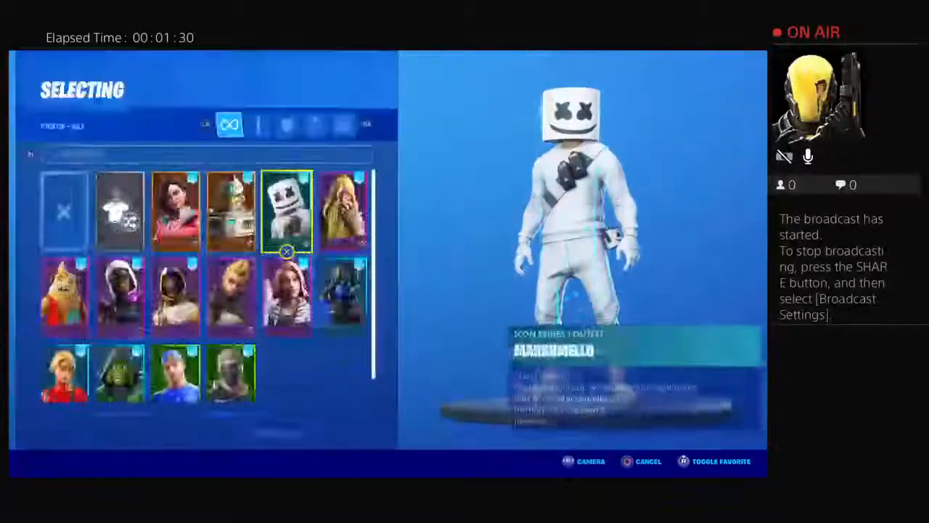
left_click(231, 357)
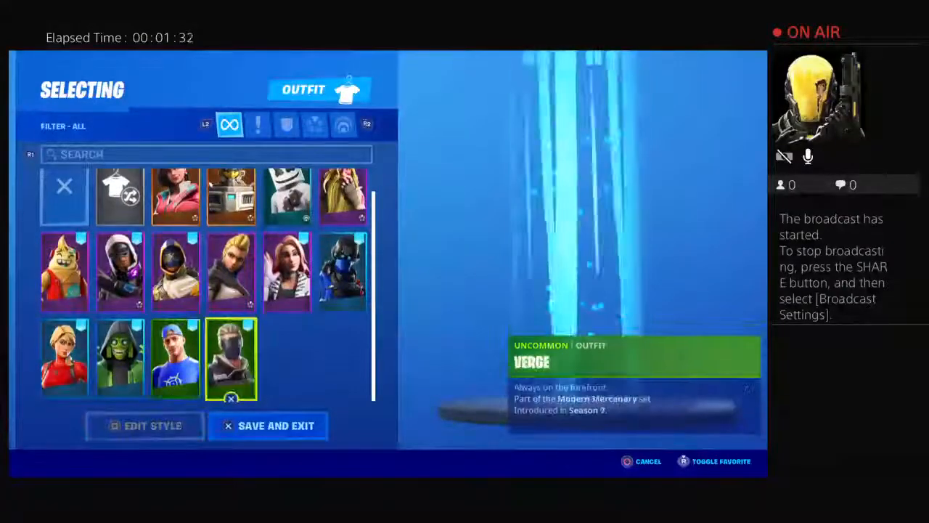
left_click(268, 426)
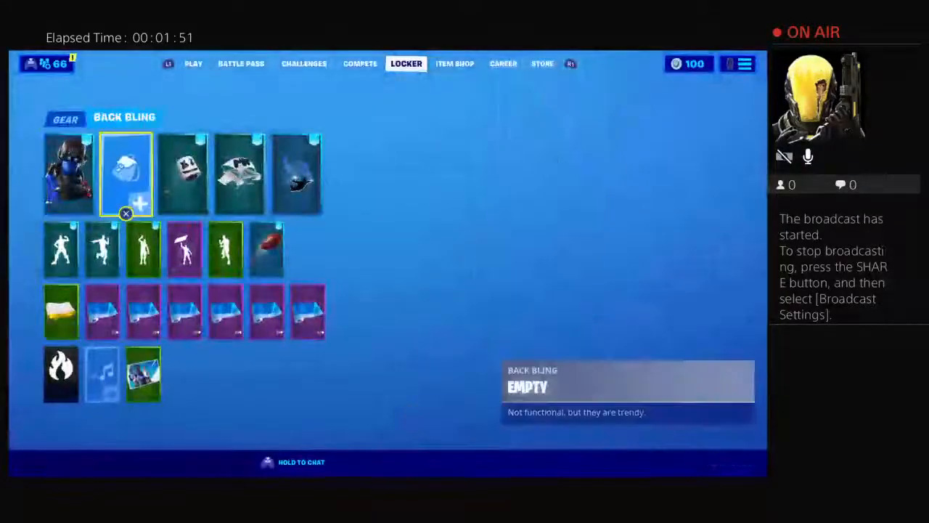
Open the Back Bling slot and choose a new back bling.
left_click(125, 174)
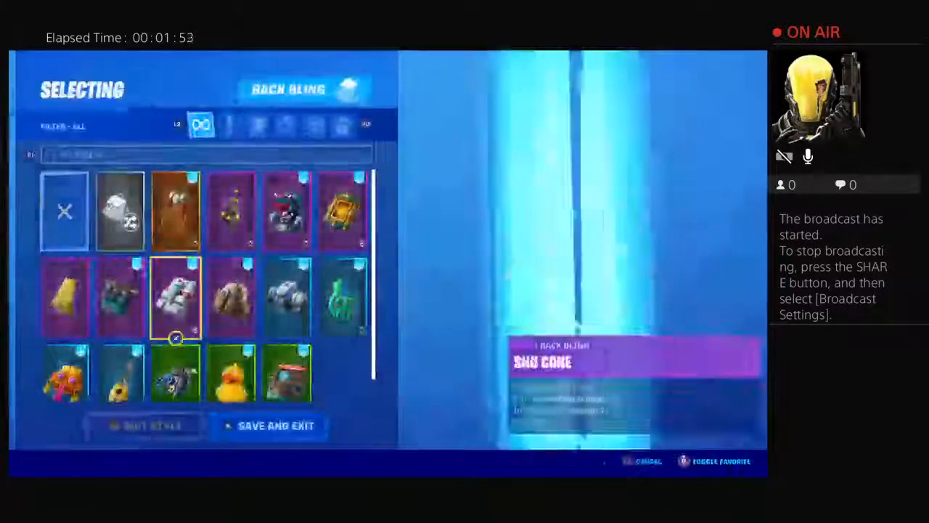
left_click(276, 425)
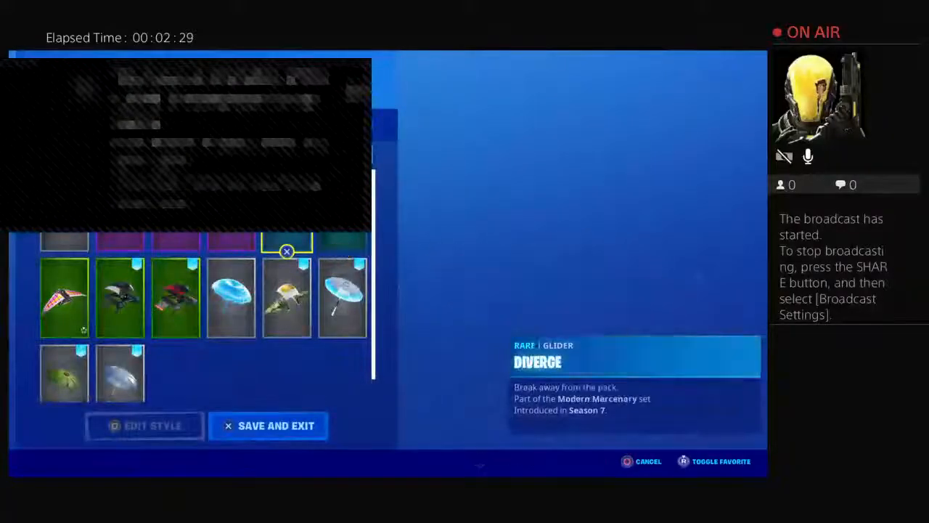
Equip the Diverge glider, choose Pigskin for the first emote slot, and save.
left_click(267, 426)
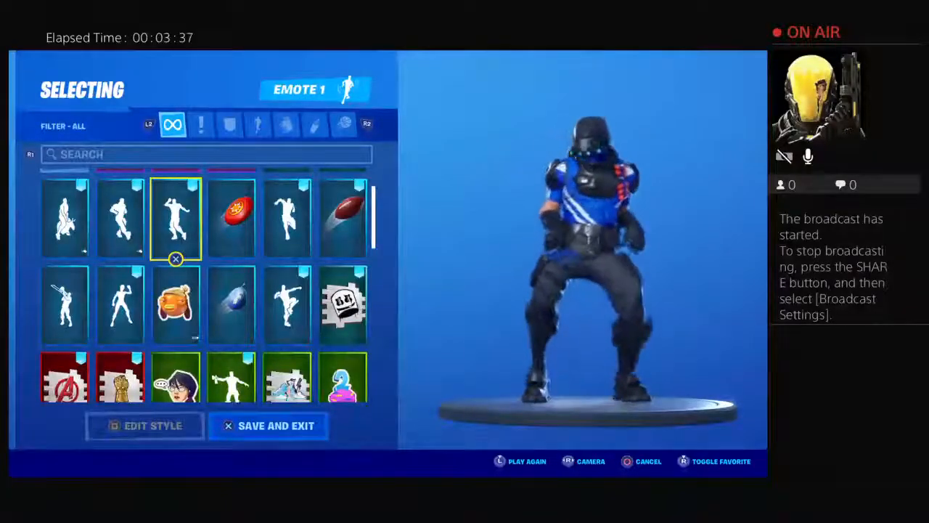
left_click(343, 218)
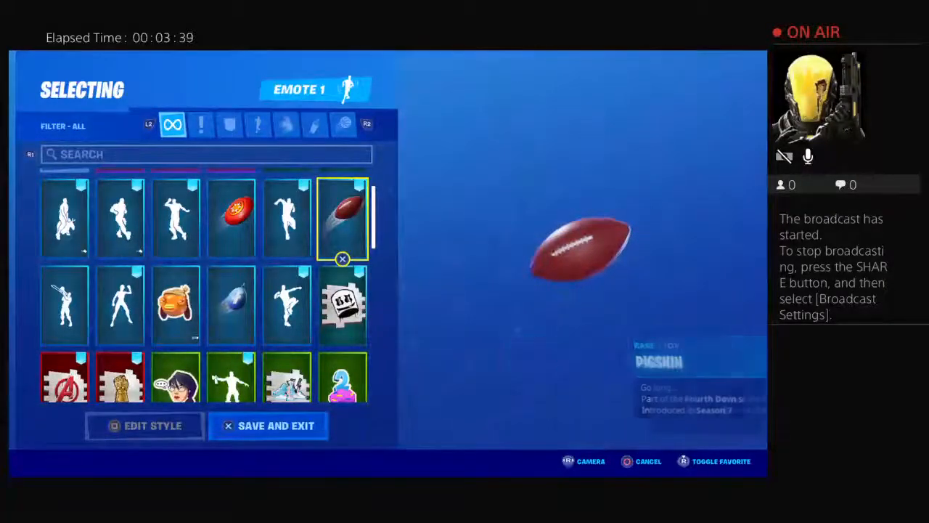
left_click(268, 426)
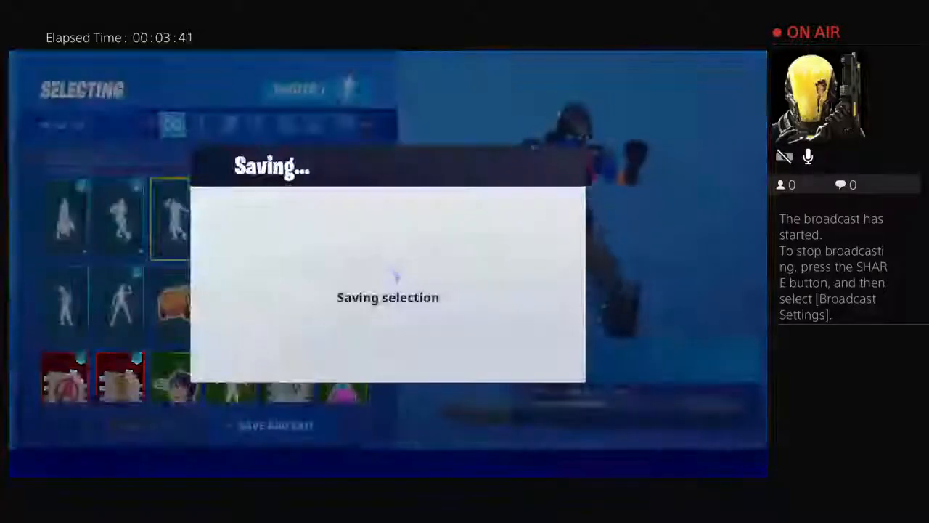